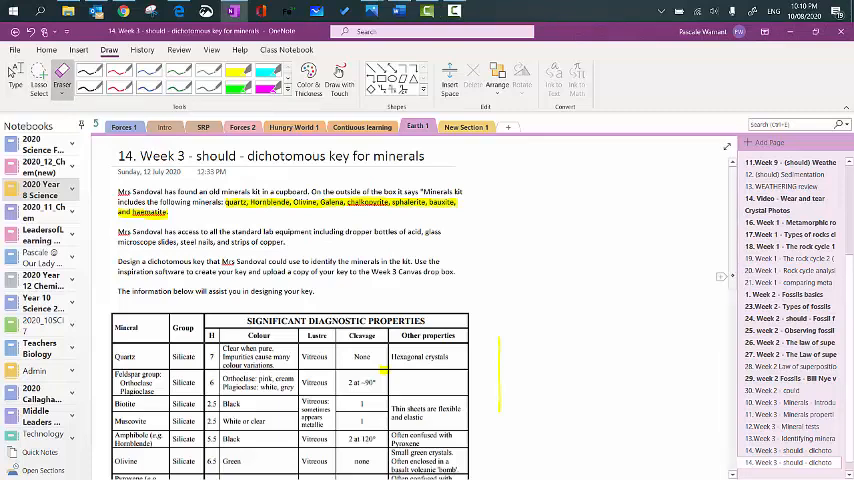
Scroll through the Week 3 dichotomous key task page in OneNote
scroll(down, 3)
text(Inspiration)
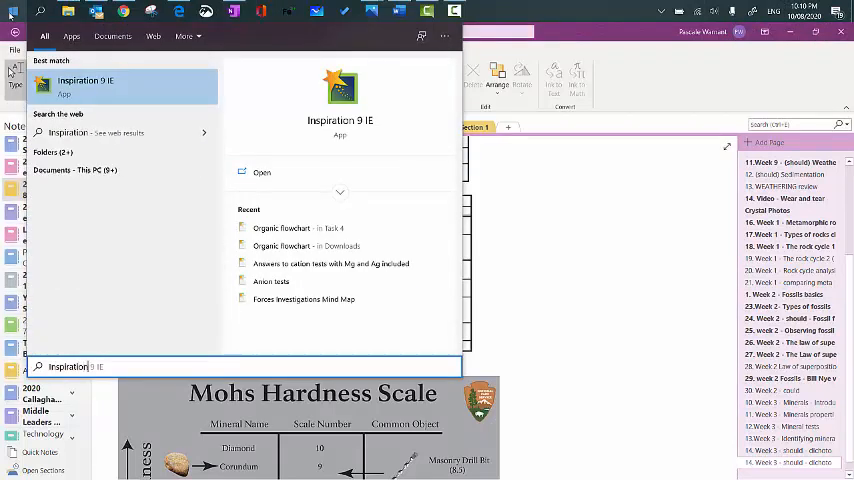
Launch Inspiration 9 IE, dismiss the Enable Stylus notice, and start a blank Diagram
click(85, 85)
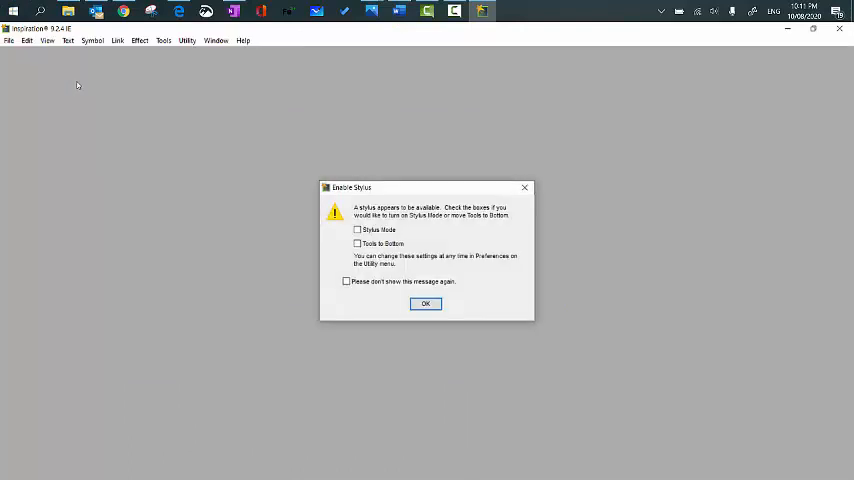
click(425, 303)
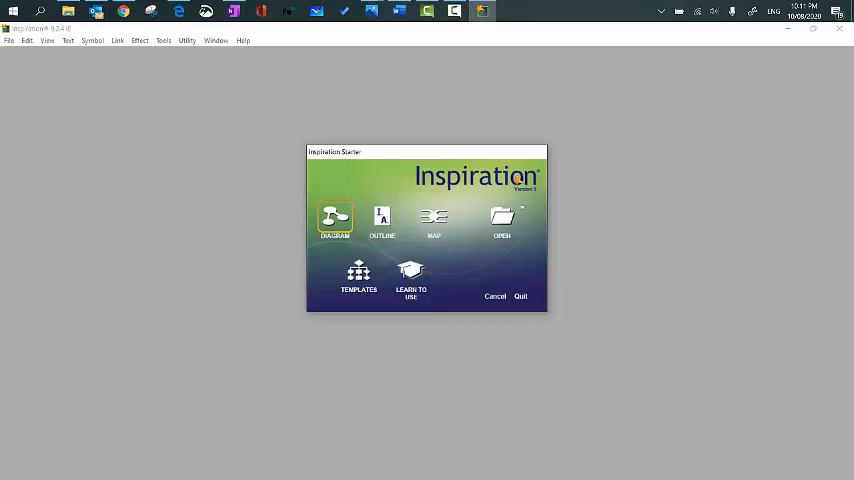
click(335, 218)
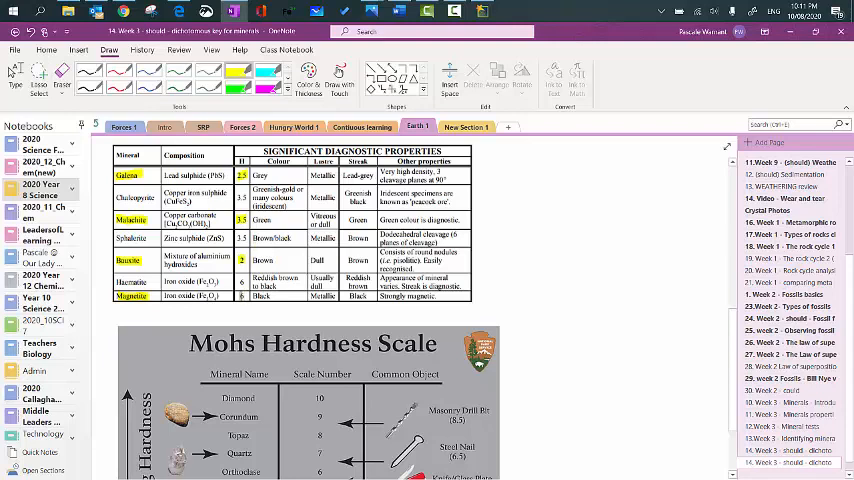
Scroll down to the Mohs Hardness Scale to find fingernail hardness 2.5
scroll(down, 3)
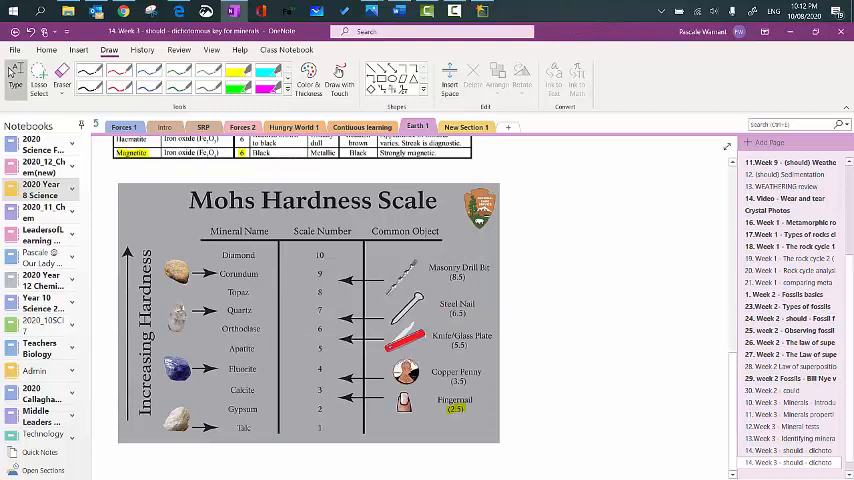
scroll(down, 3)
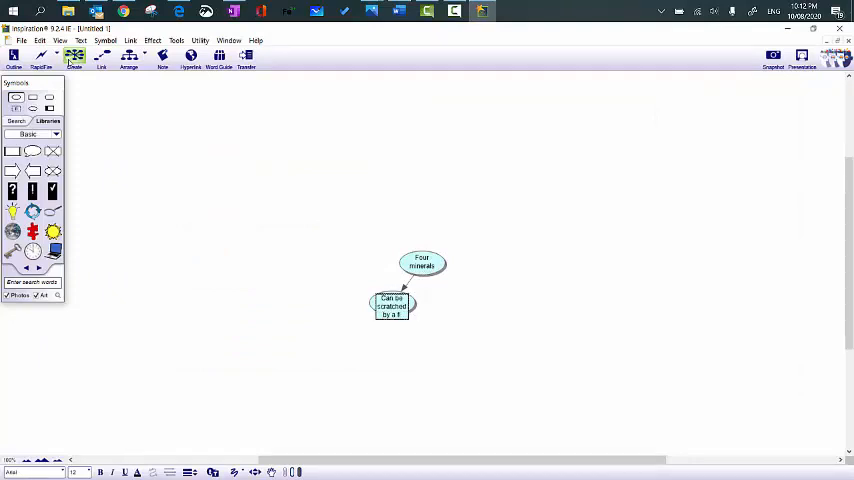
Add 'Bauxite' under the fingernail idea and start a 'Cannot be scratched by a' branch
text(fingernail)
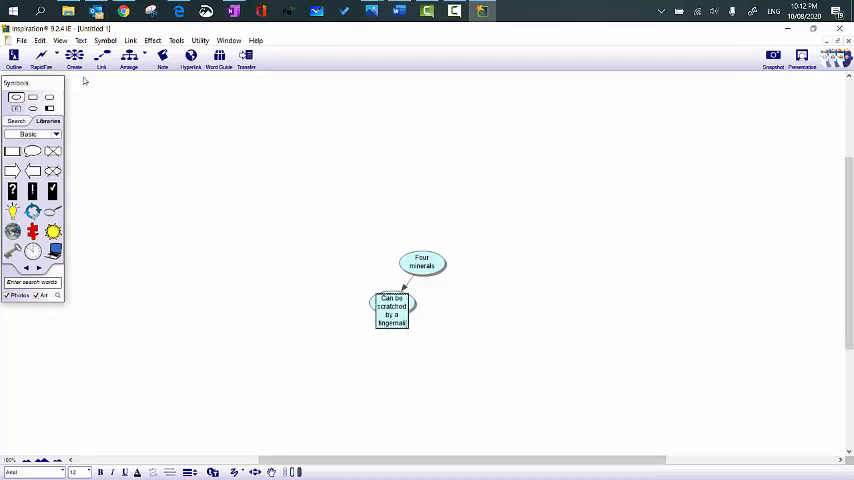
click(74, 56)
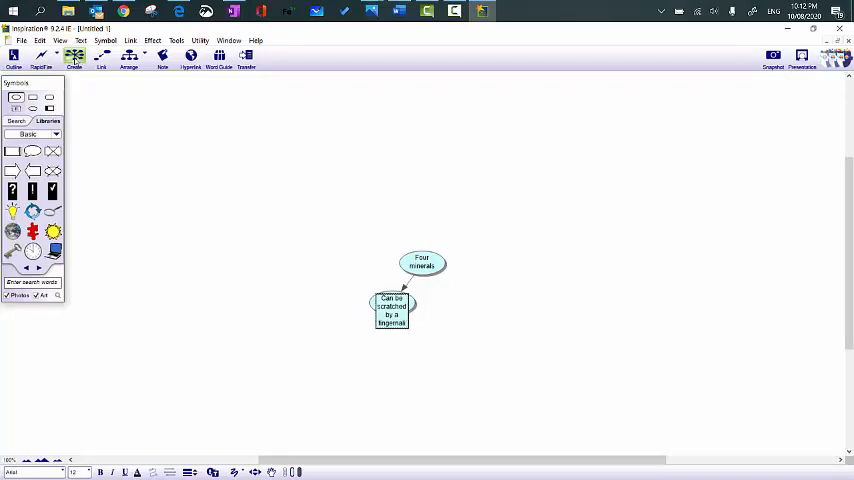
mouse_move(75, 56)
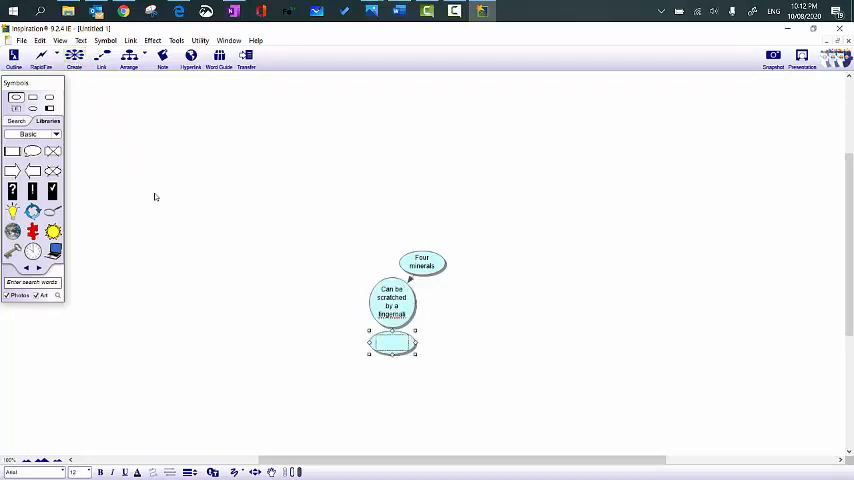
text(Bauxite)
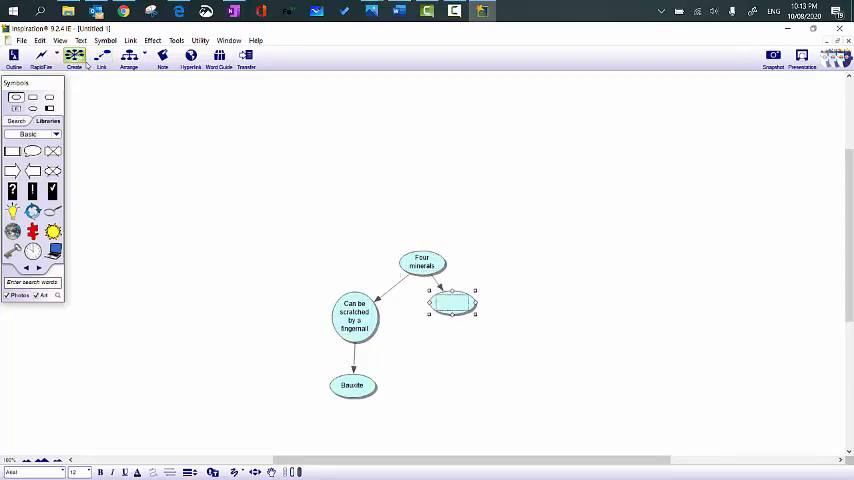
text(Ca)
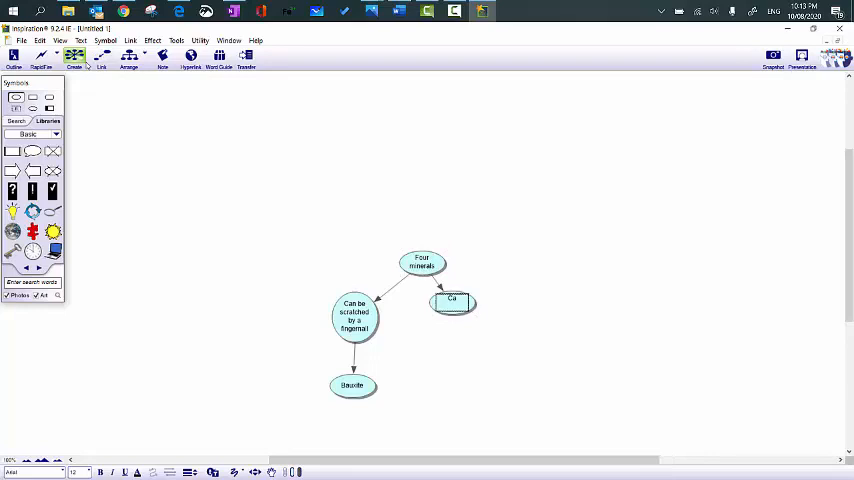
text(Cannot be scratched by a)
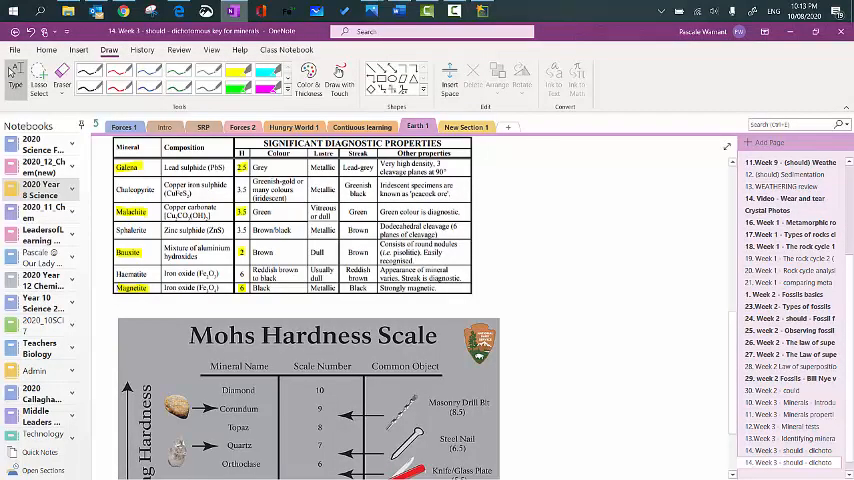
Double-click in the OneNote minerals table to check which mineral is magnetic
double_click(408, 288)
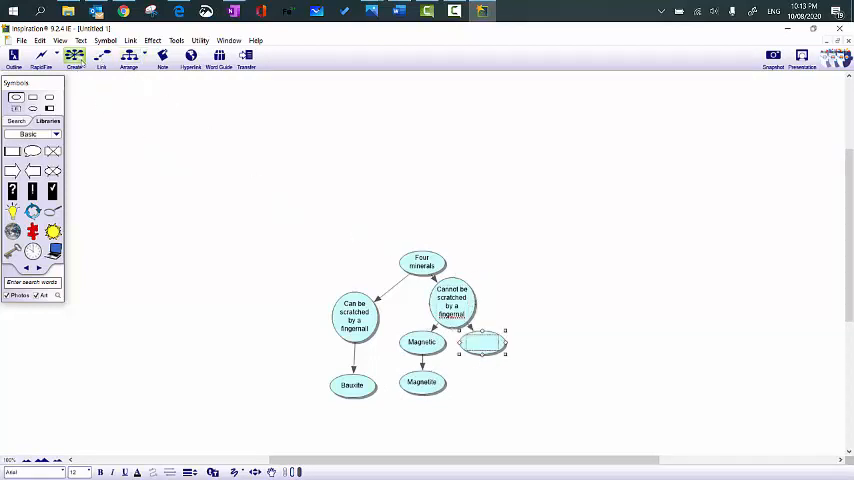
Enter 'Not magnetic', then the 'Galena' and 'Olivine' leaf ideas
text(Not magnetic)
text(Metallic lustre)
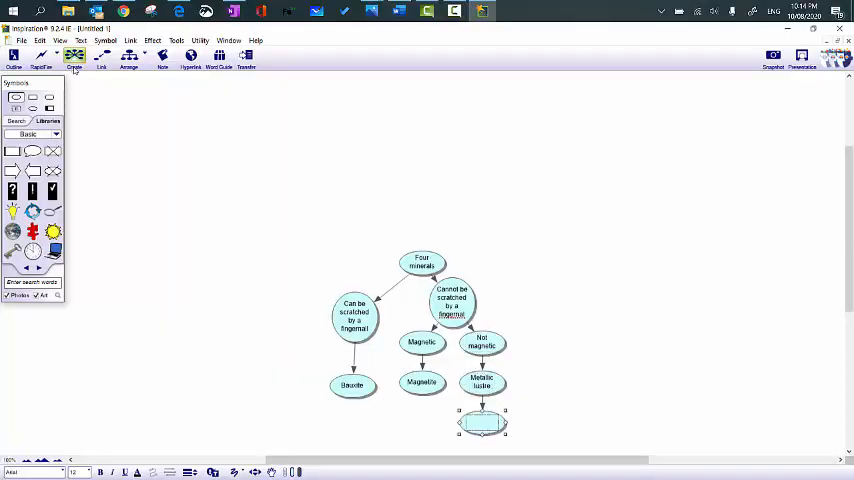
text(Galena)
text(Dull or glassy lustre)
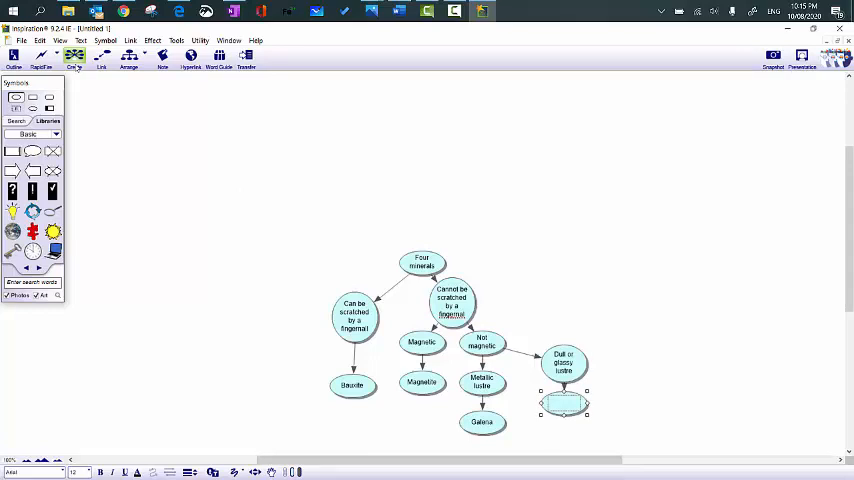
text(Oil)
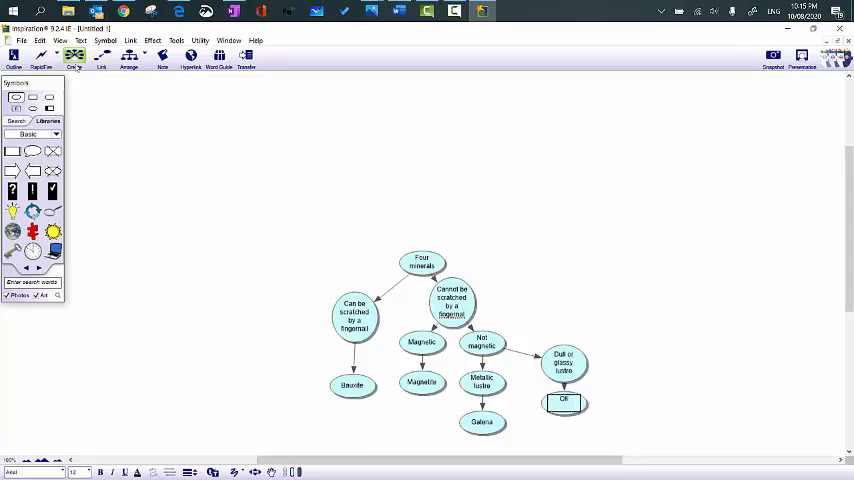
text(Olivine)
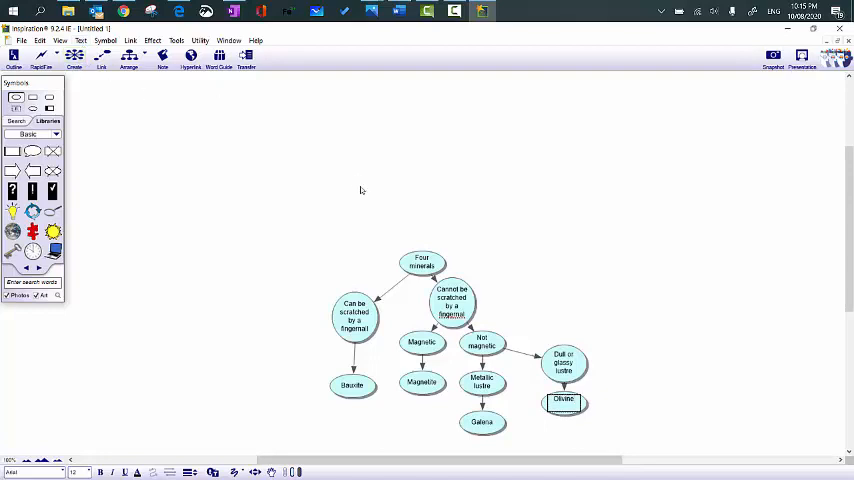
Restyle all ideas as pink rounded boxes, spread out the tree, and deselect
drag(421, 261, 395, 207)
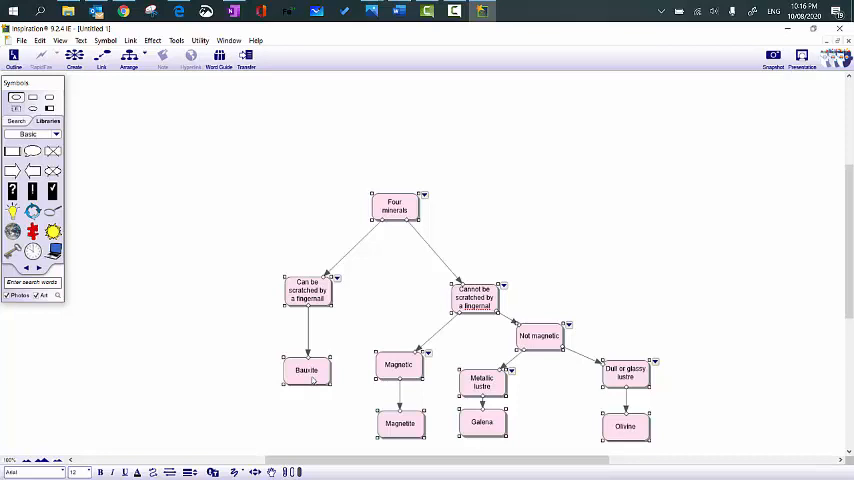
click(307, 370)
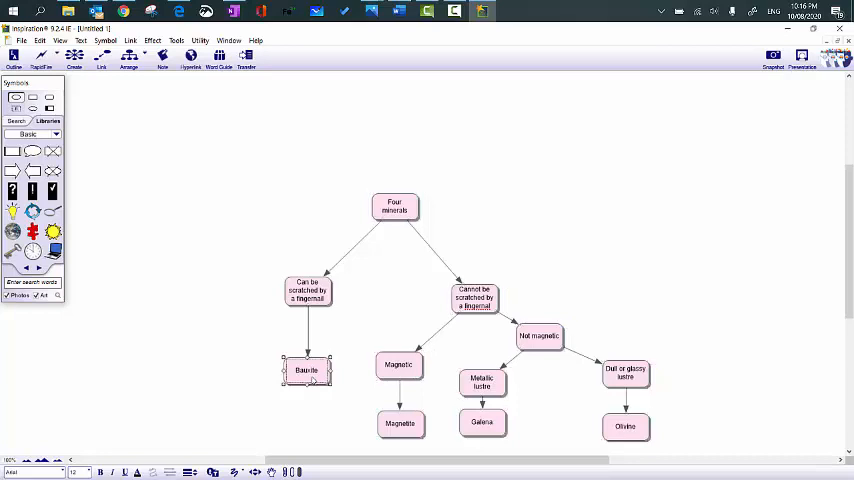